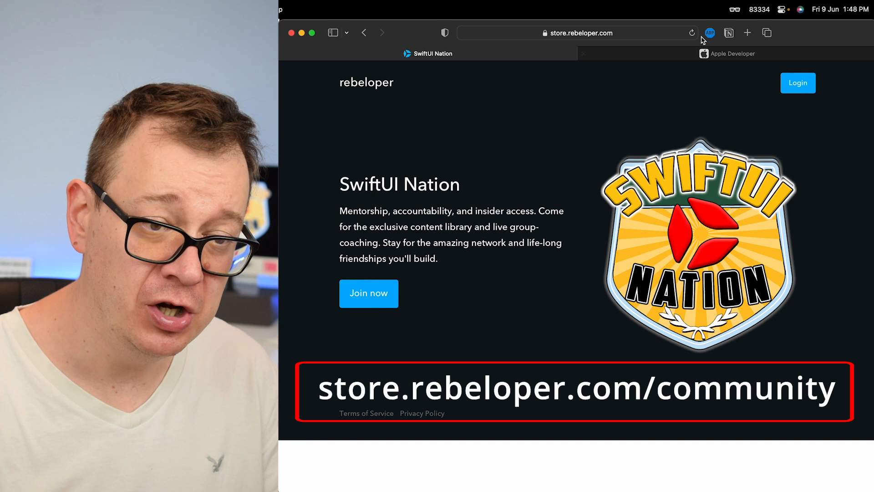
Step: Switch to the Apple Developer tab and reach the Software Downloads page with the iOS 17 beta listing
left_click(576, 33)
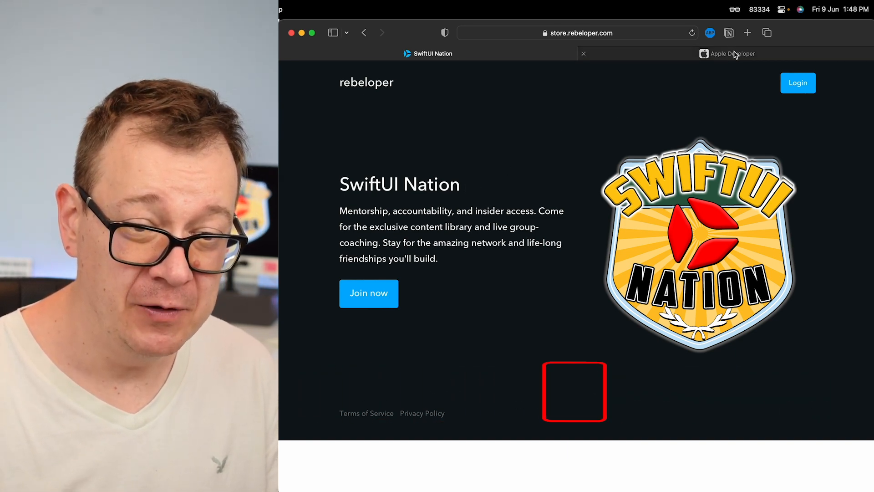
left_click(731, 53)
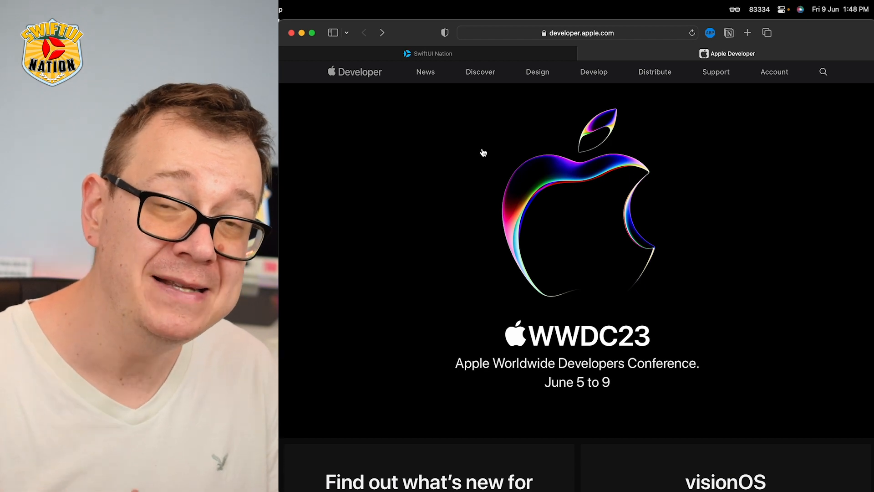
mouse_move(421, 178)
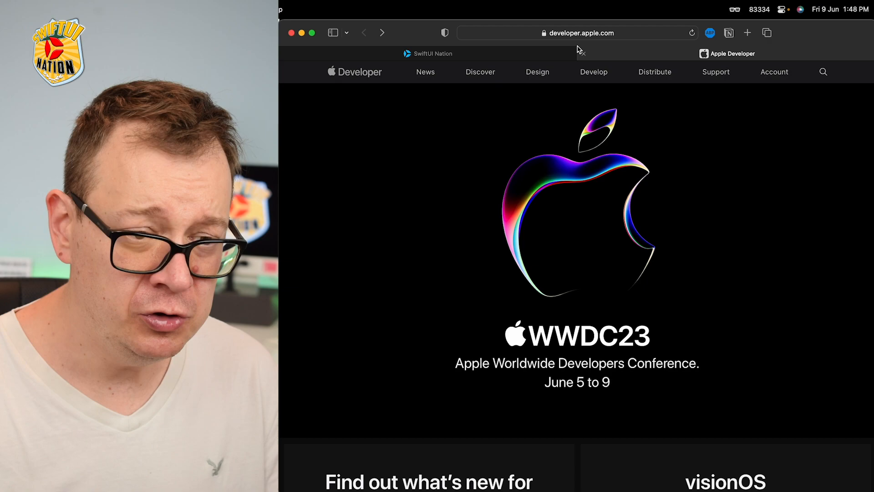
scroll("down", 3)
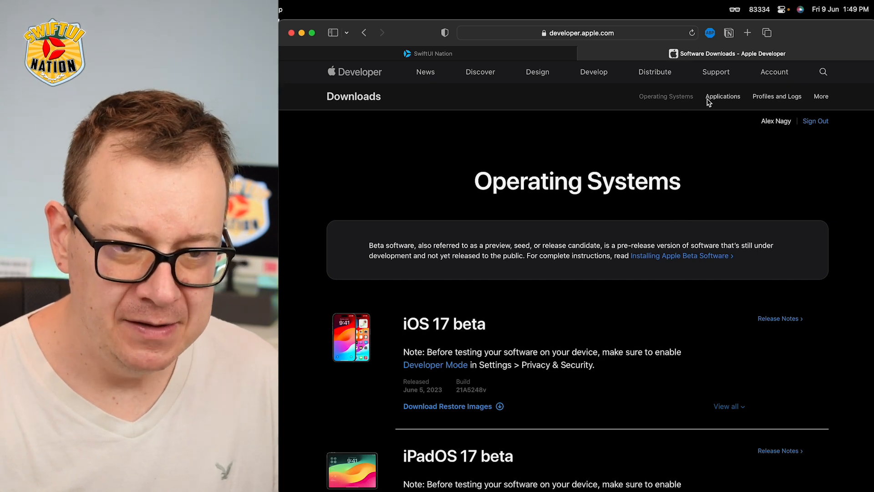
Step: Open Applications, then view and expand the Xcode 15 beta download details
left_click(722, 96)
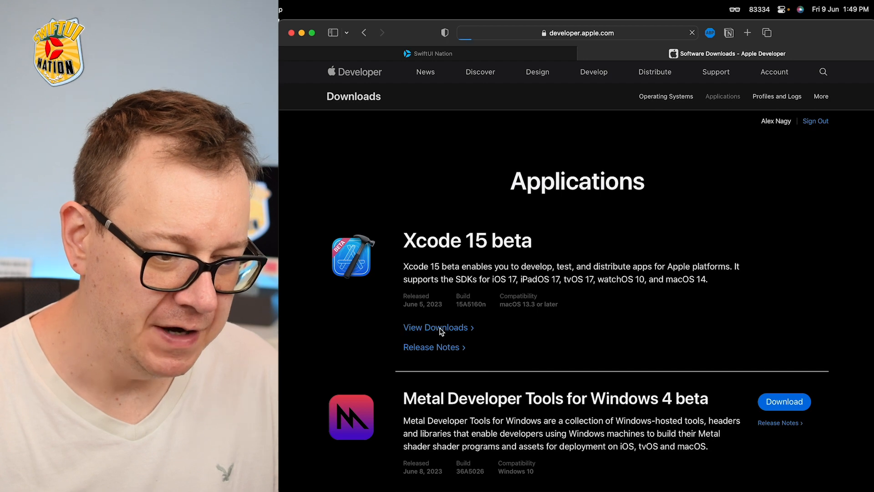
left_click(436, 327)
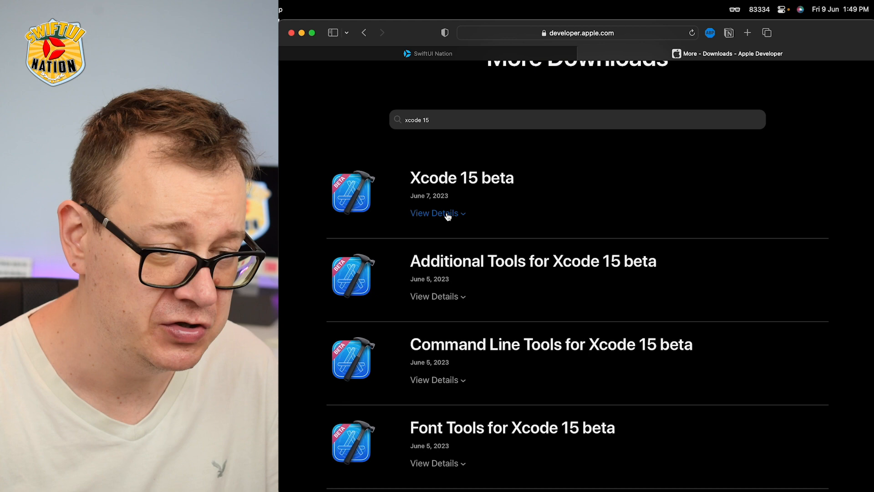
left_click(434, 213)
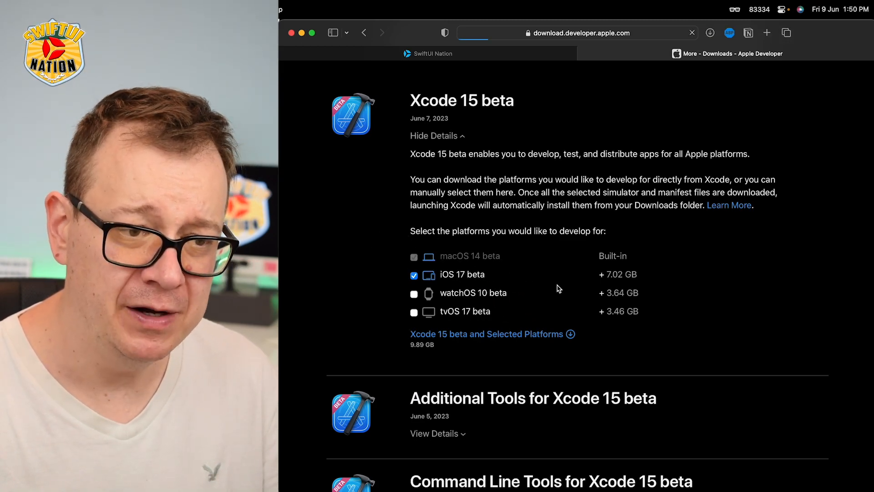
Step: Download 'Xcode 15 beta and Selected Platforms', getting the 7.53 GB iOS 17 beta runtime and the manifest
left_click(709, 32)
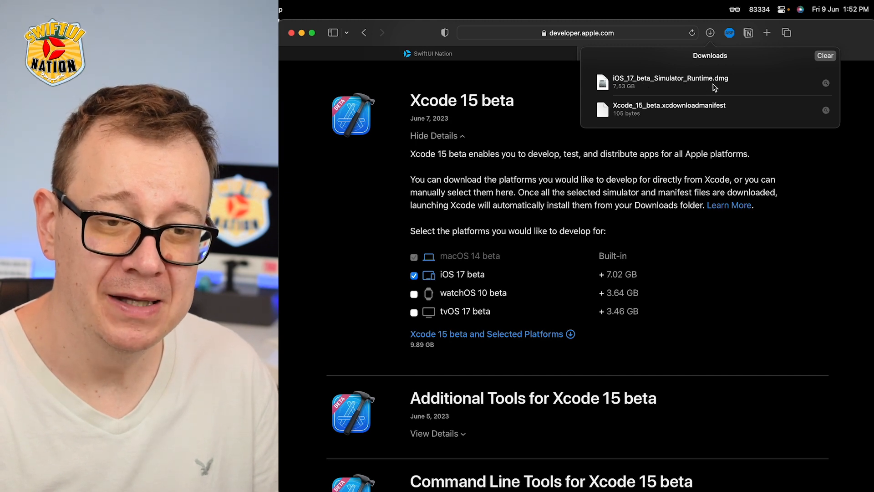
mouse_move(724, 87)
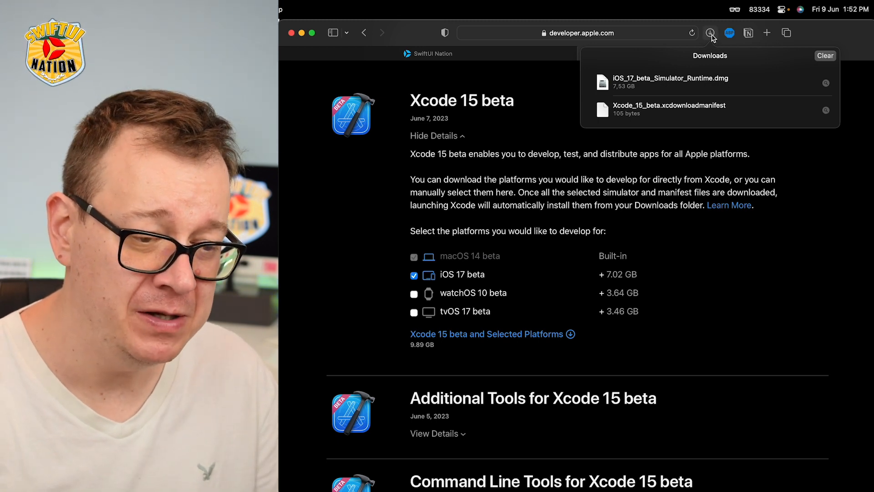
mouse_move(710, 33)
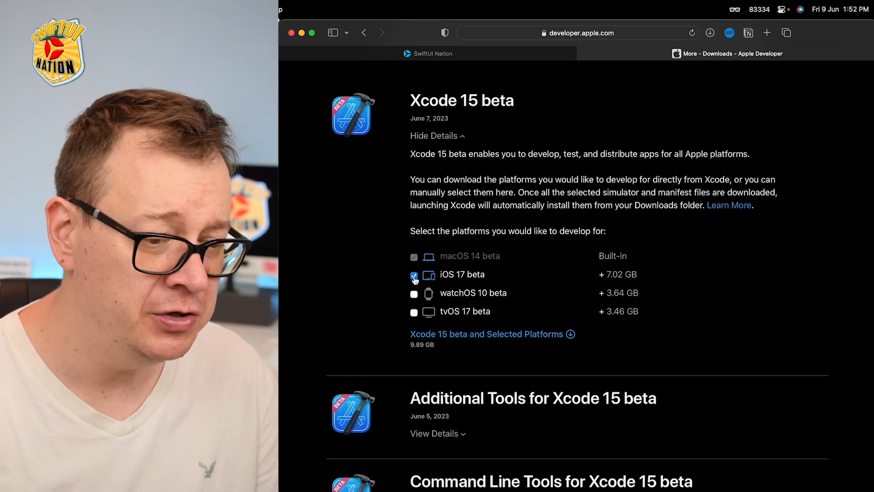
Step: Uncheck iOS 17 beta, download Xcode 15 beta alone, and select Xcode_15_beta.xip in Downloads
left_click(414, 277)
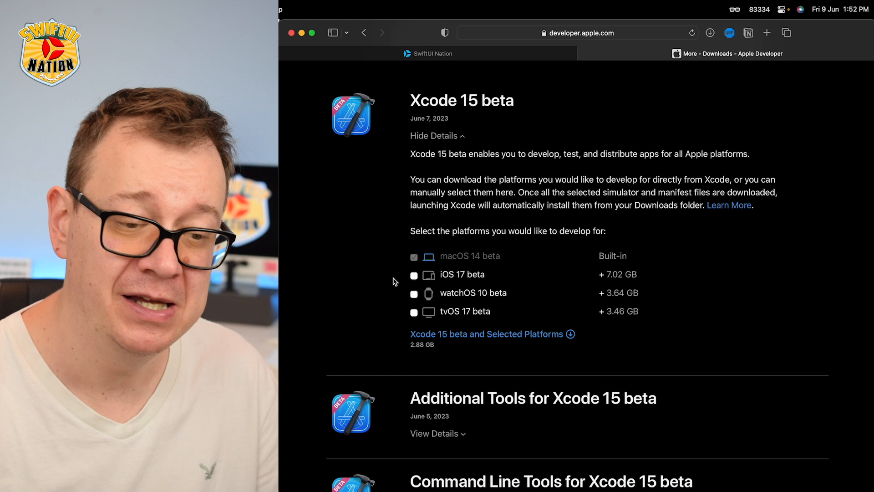
mouse_move(462, 338)
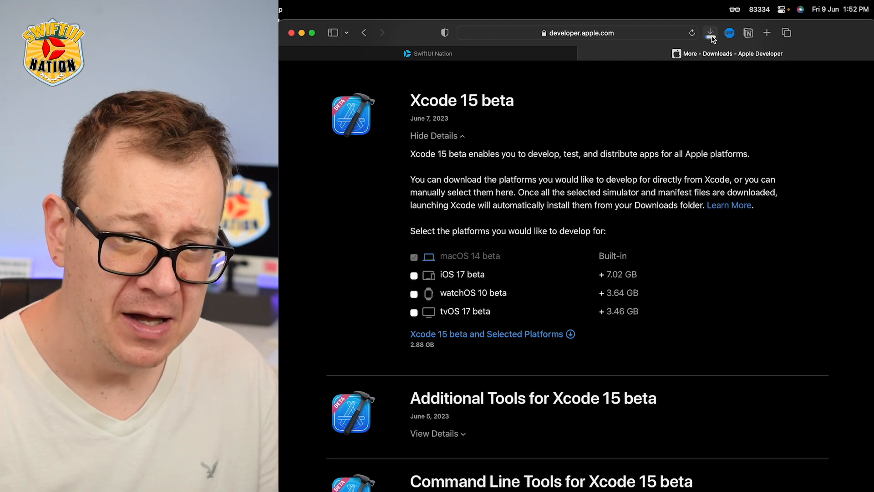
left_click(710, 32)
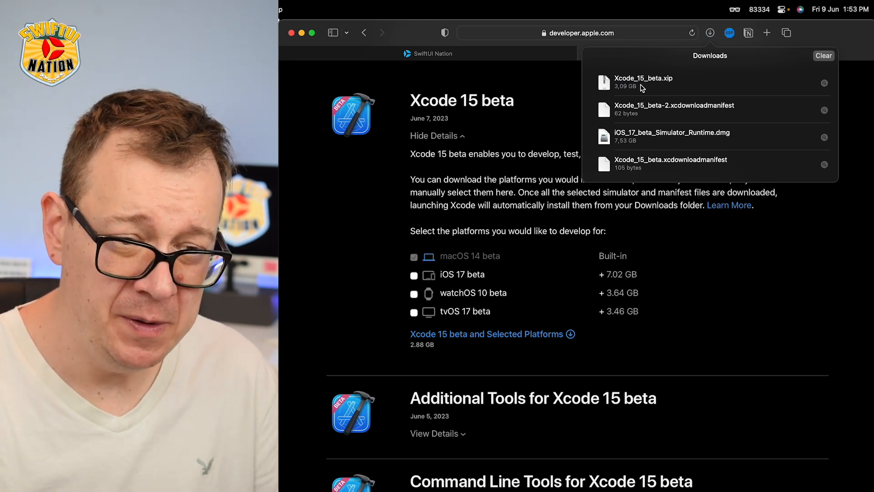
left_click(643, 82)
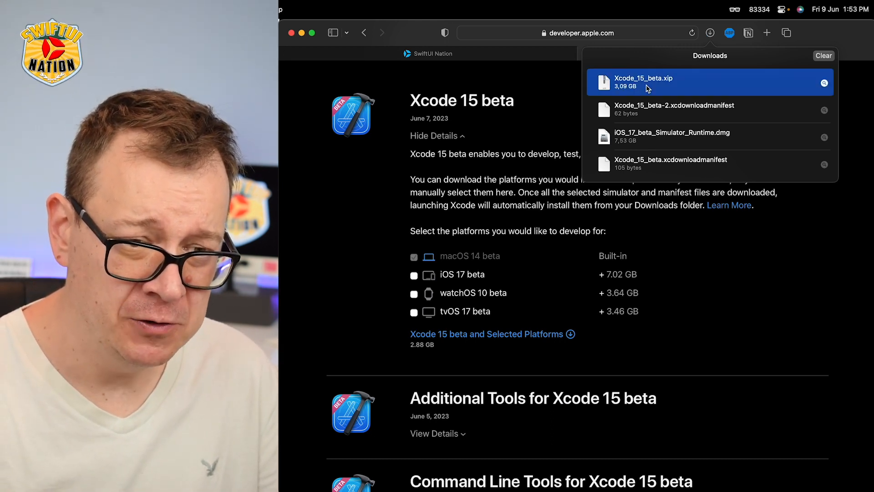
Step: Expand Xcode_15_beta.xip from the Safari Downloads popover, revealing the Finder Downloads folder
double_click(643, 82)
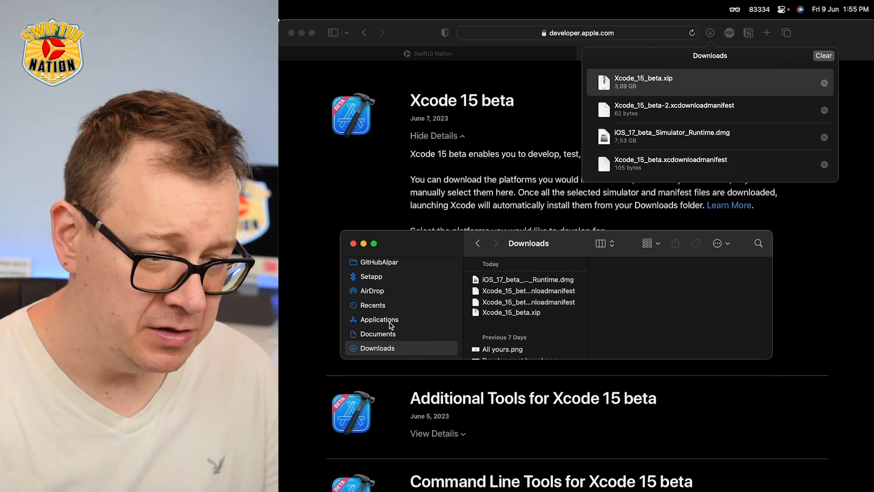
Step: Launch Xcode-beta from the Applications folder to show the Xcode 15.0 beta welcome window
left_click(381, 319)
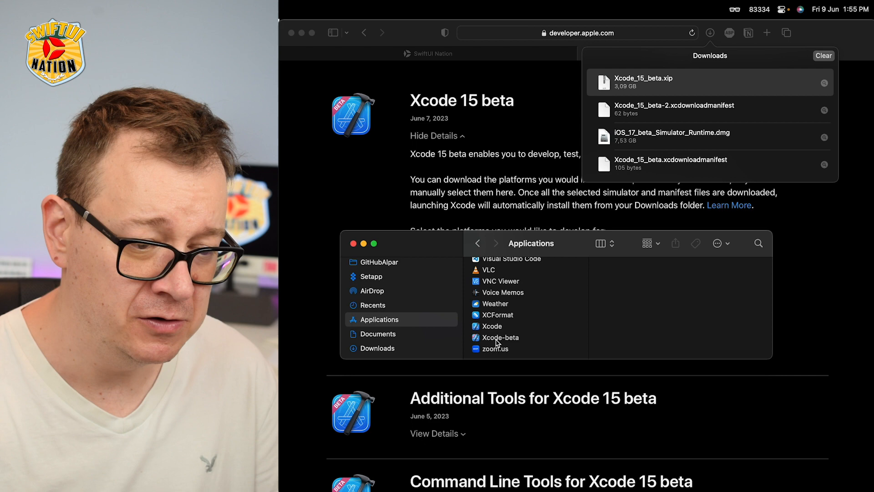
left_click(499, 337)
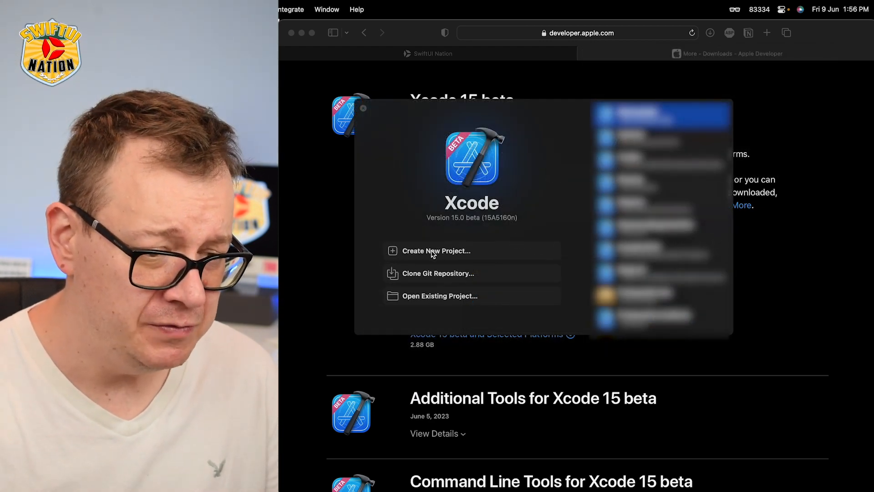
Step: Create a new project and get the missing iOS 17.0 Simulator (21A5248u)
left_click(436, 250)
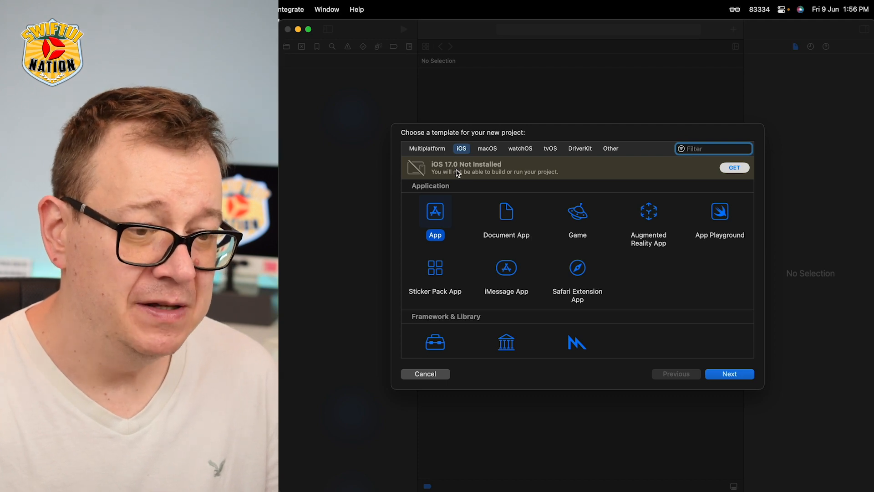
mouse_move(504, 171)
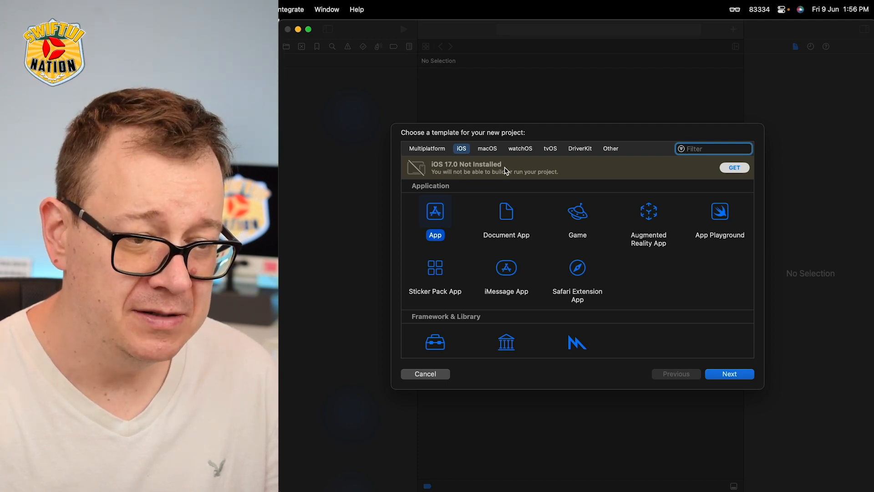
left_click(734, 167)
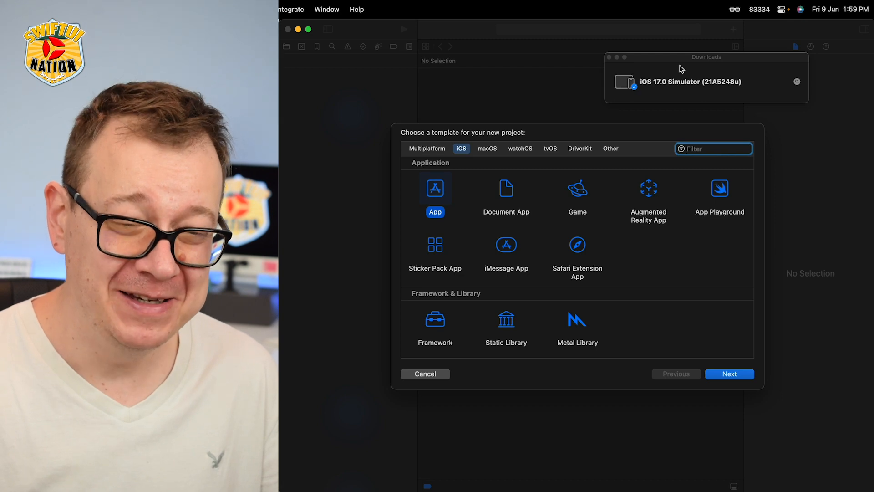
mouse_move(611, 63)
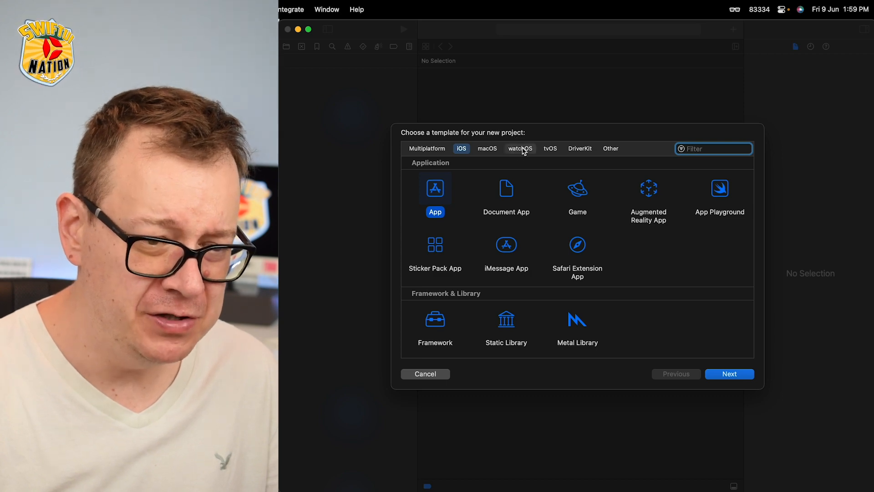
Step: Choose the iOS App template named FirstApp with Storage None, and continue
left_click(486, 148)
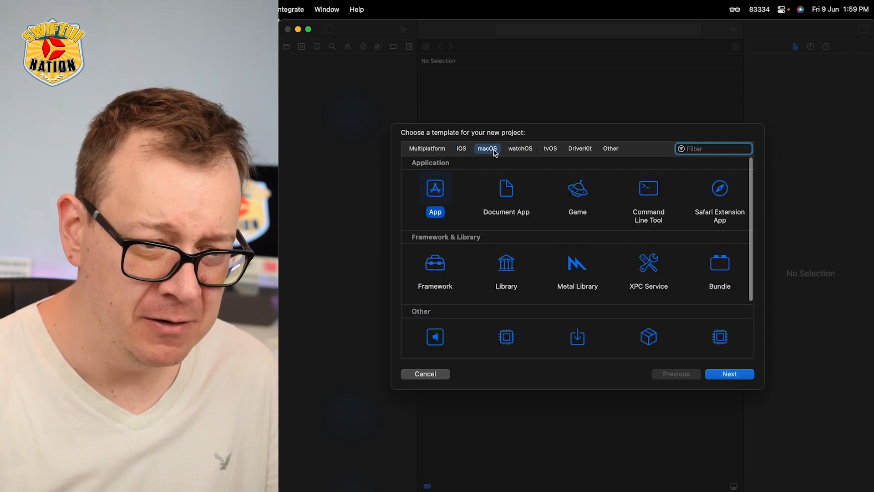
left_click(549, 148)
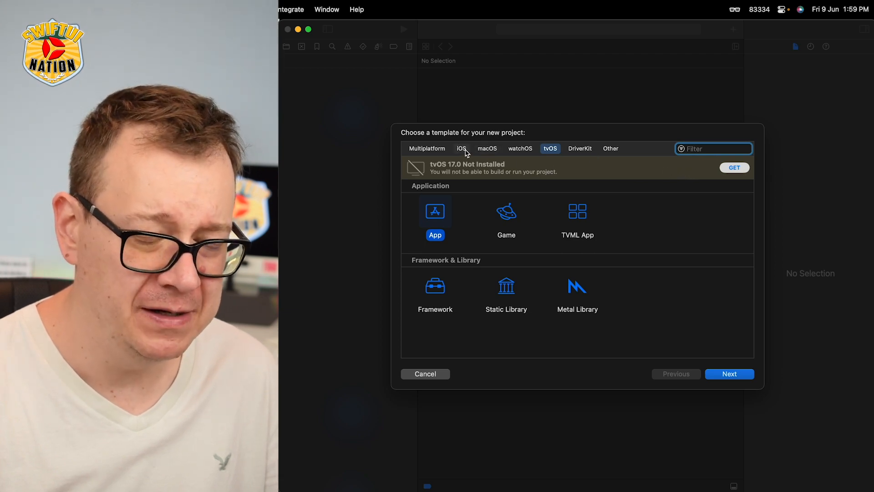
left_click(729, 373)
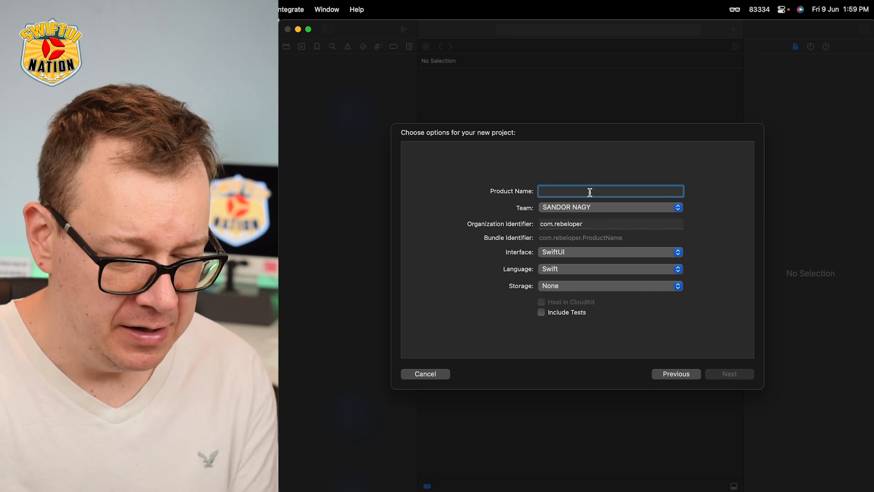
type("FirstApp")
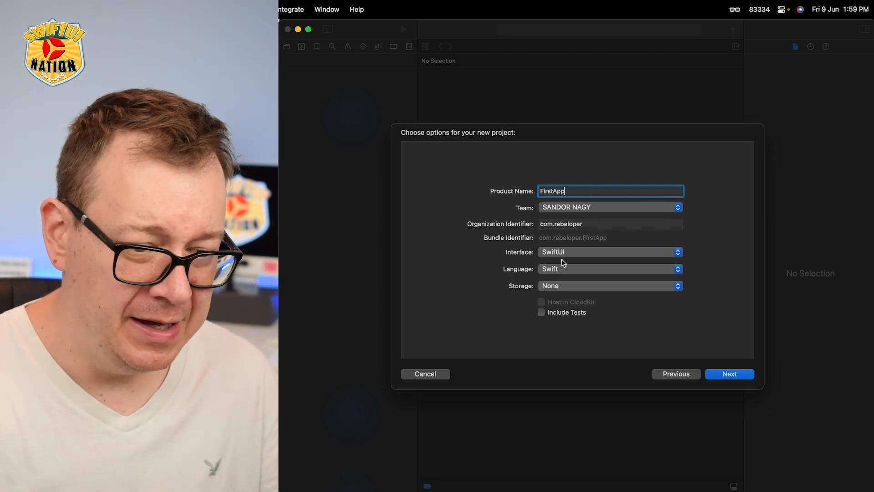
left_click(610, 286)
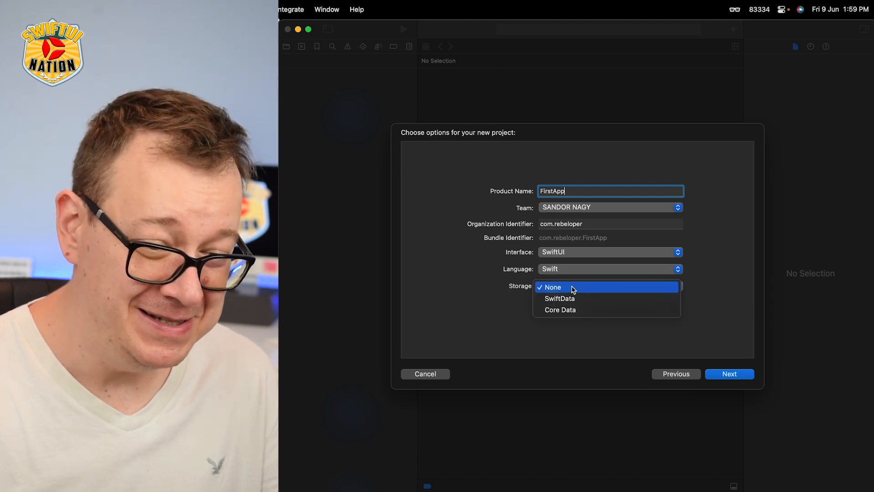
mouse_move(664, 287)
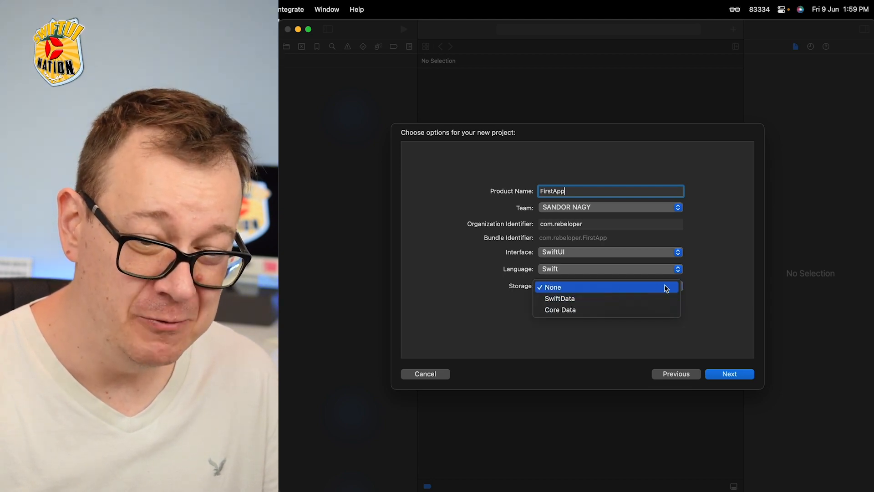
left_click(552, 286)
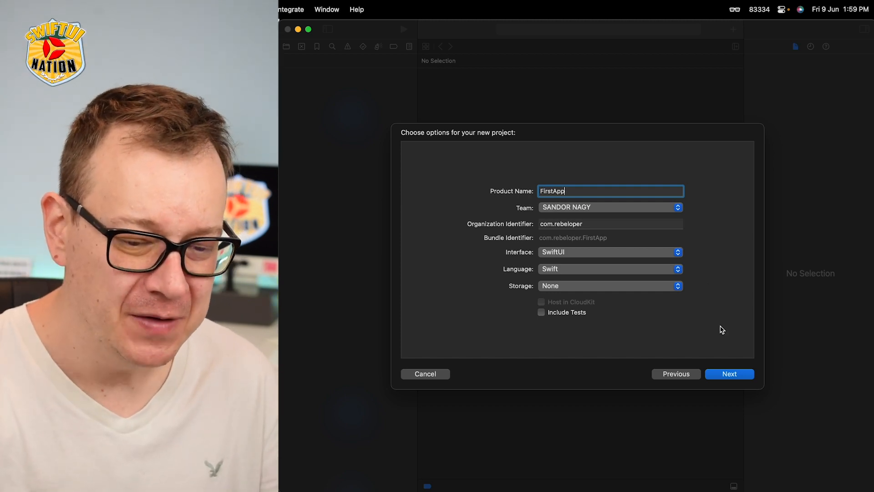
left_click(728, 373)
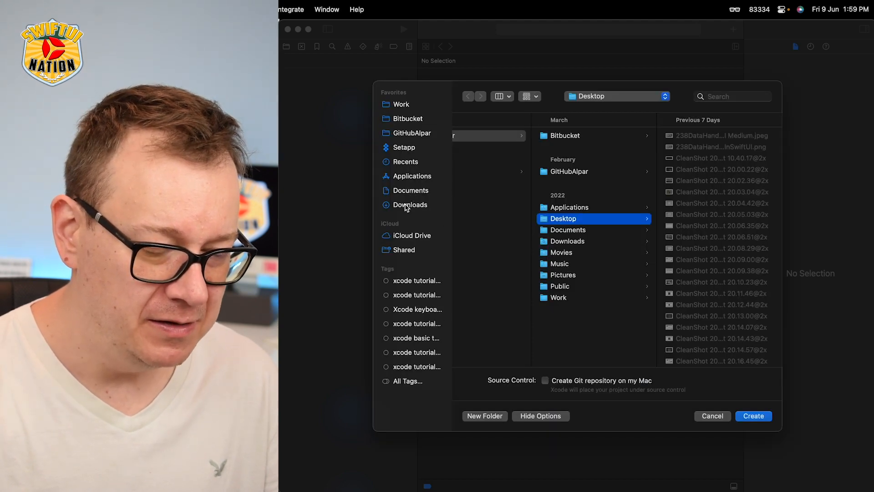
Step: Save the FirstApp project into the Documents folder and create it
left_click(411, 190)
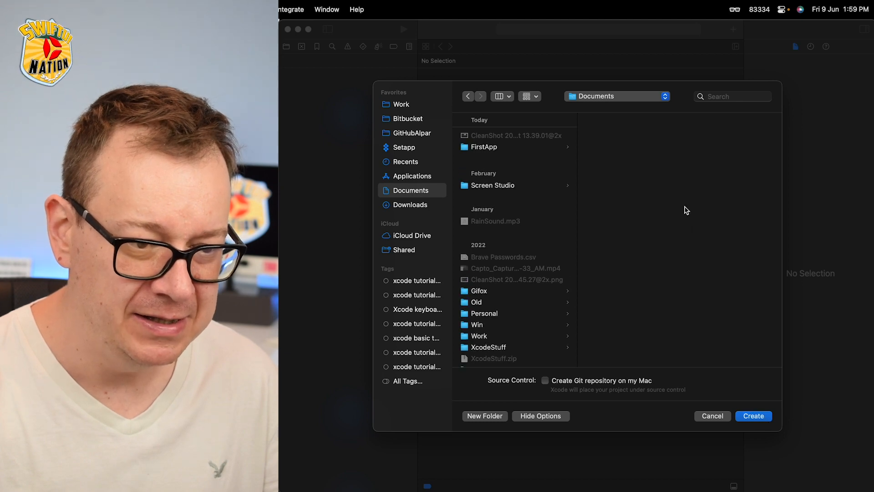
left_click(753, 415)
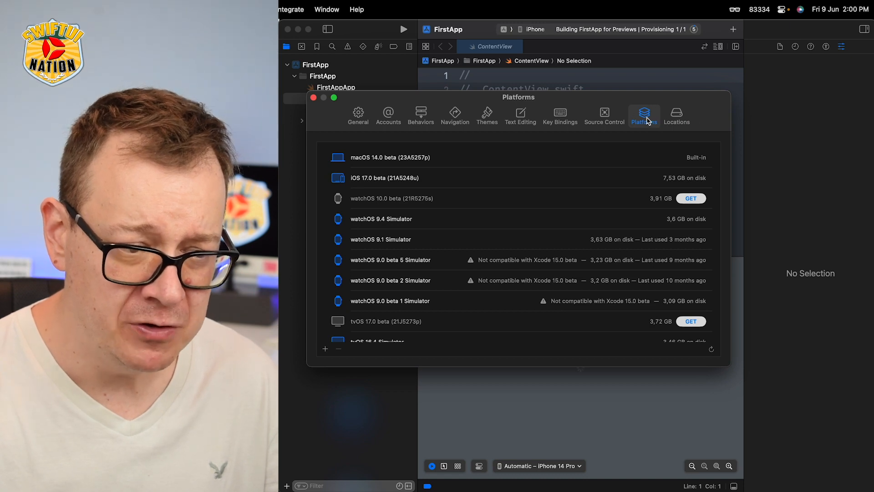
mouse_move(408, 204)
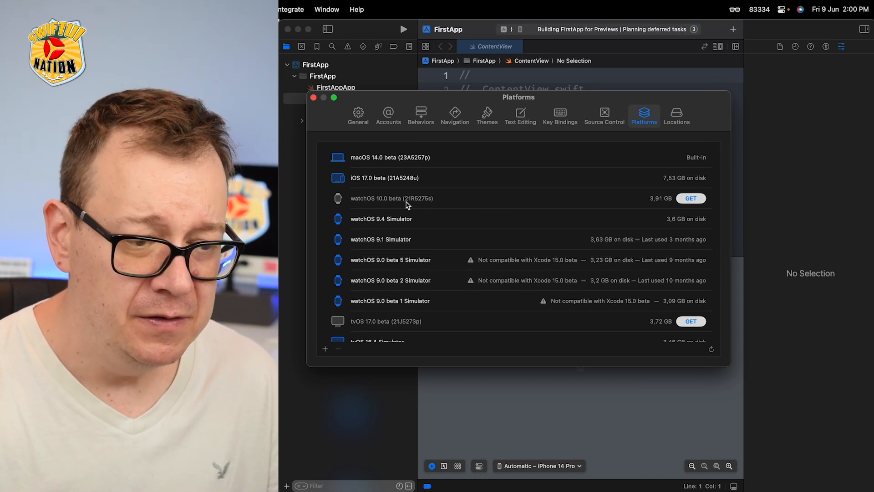